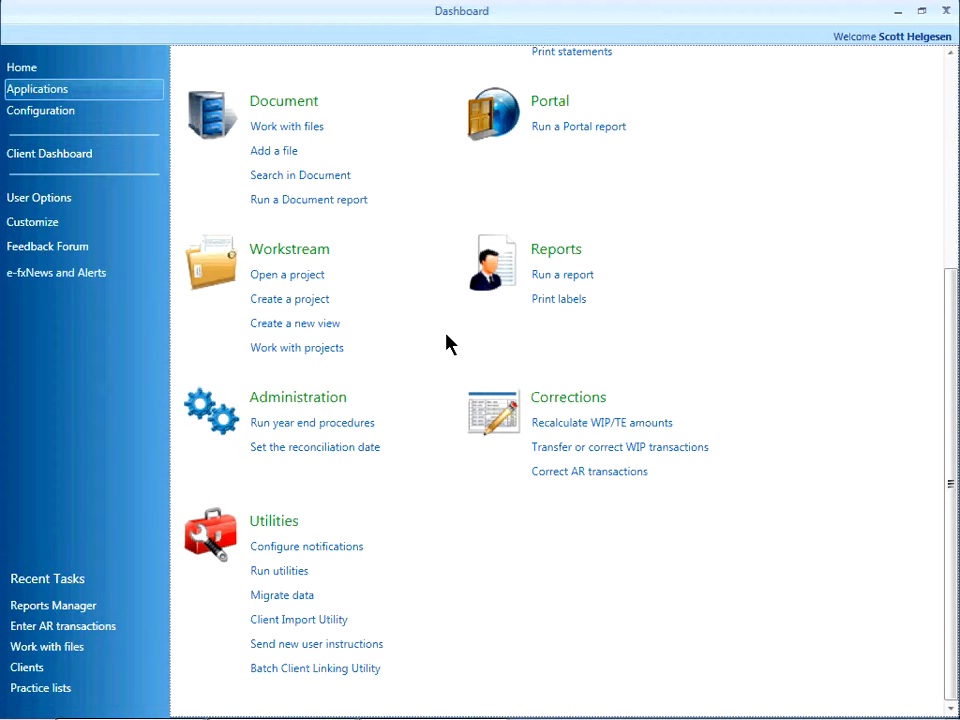
mouse_move(288, 300)
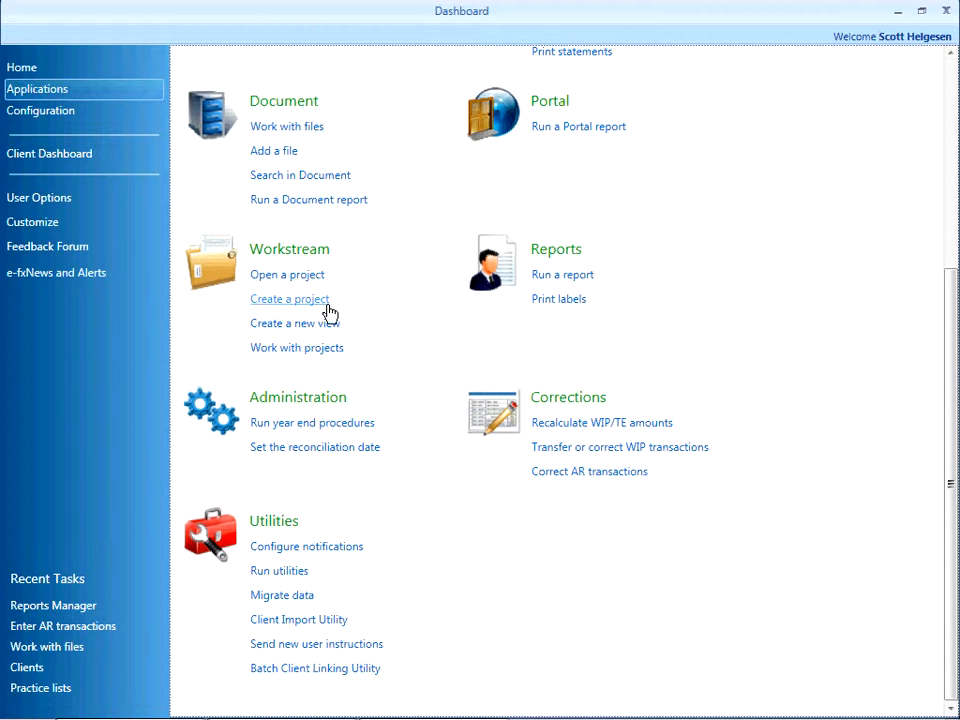
- Start a new project from the Dashboard and maximize the project window at its client selection step
click(288, 300)
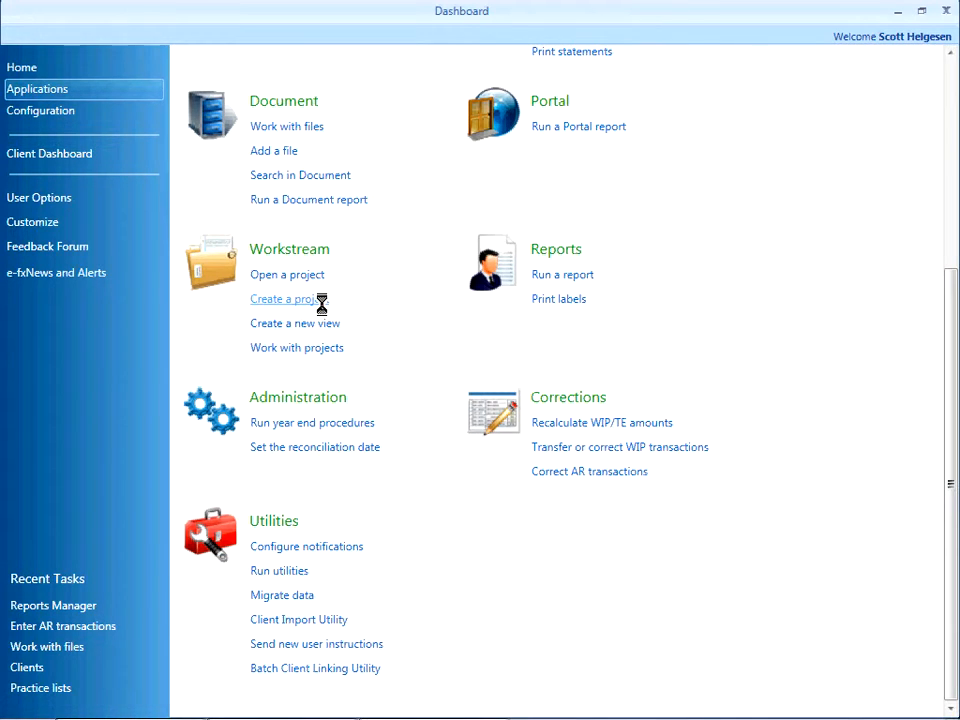
click(284, 300)
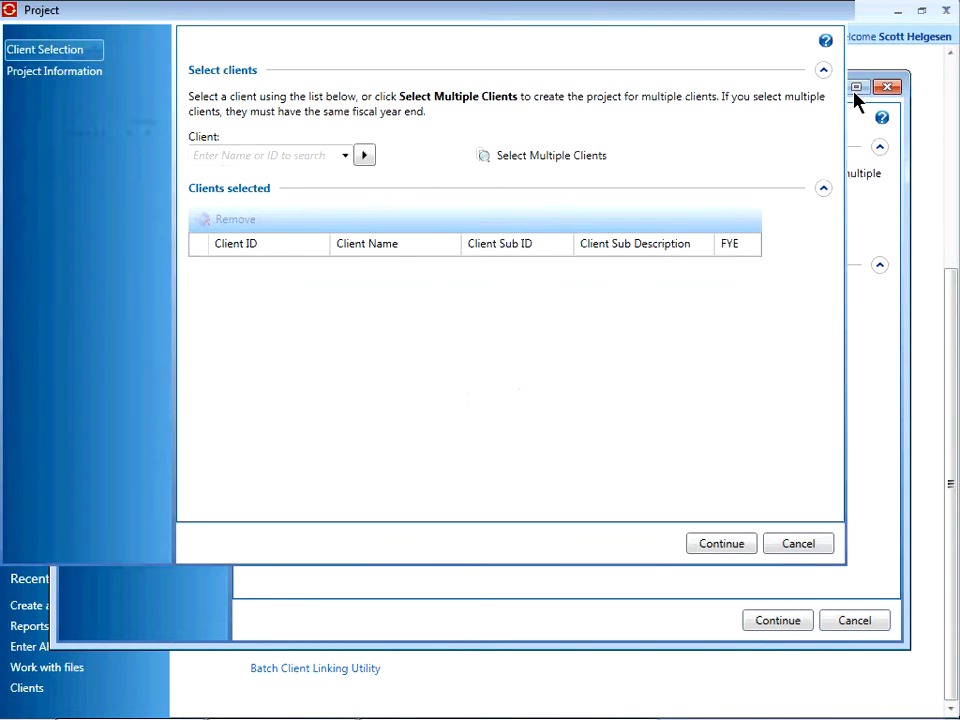
click(856, 88)
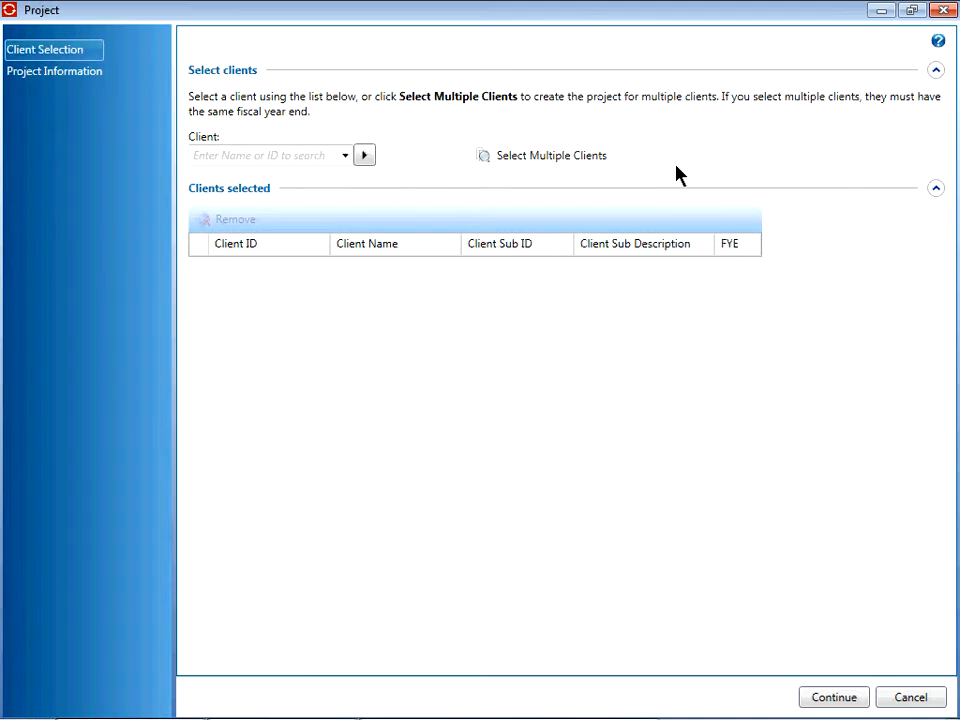
click(260, 156)
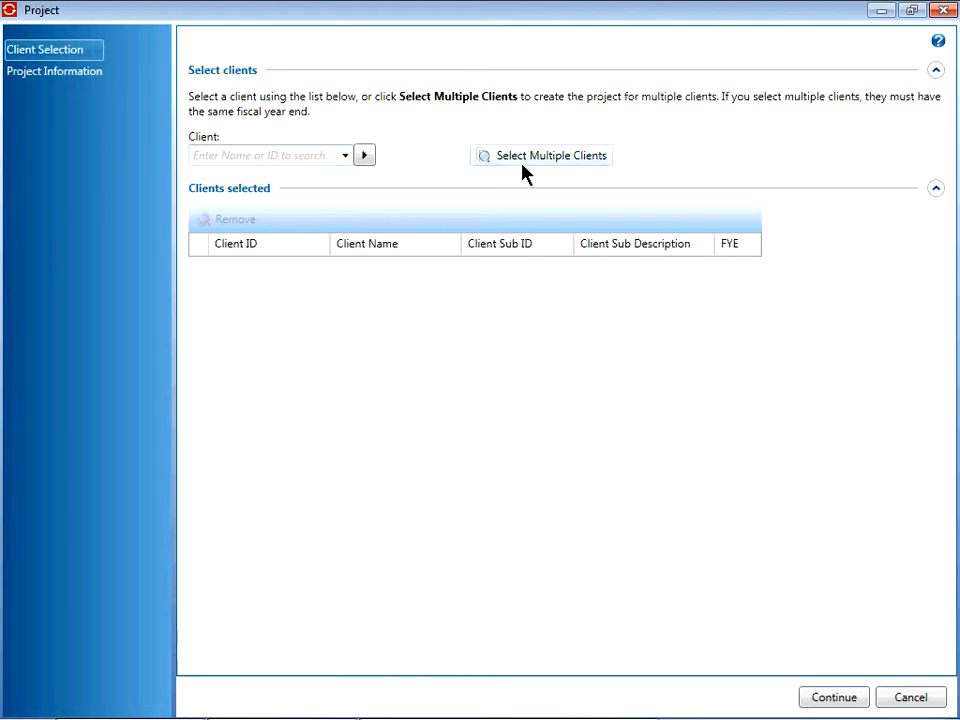
- Search for all clients of type Individual in the Select Multiple Clients window
click(540, 156)
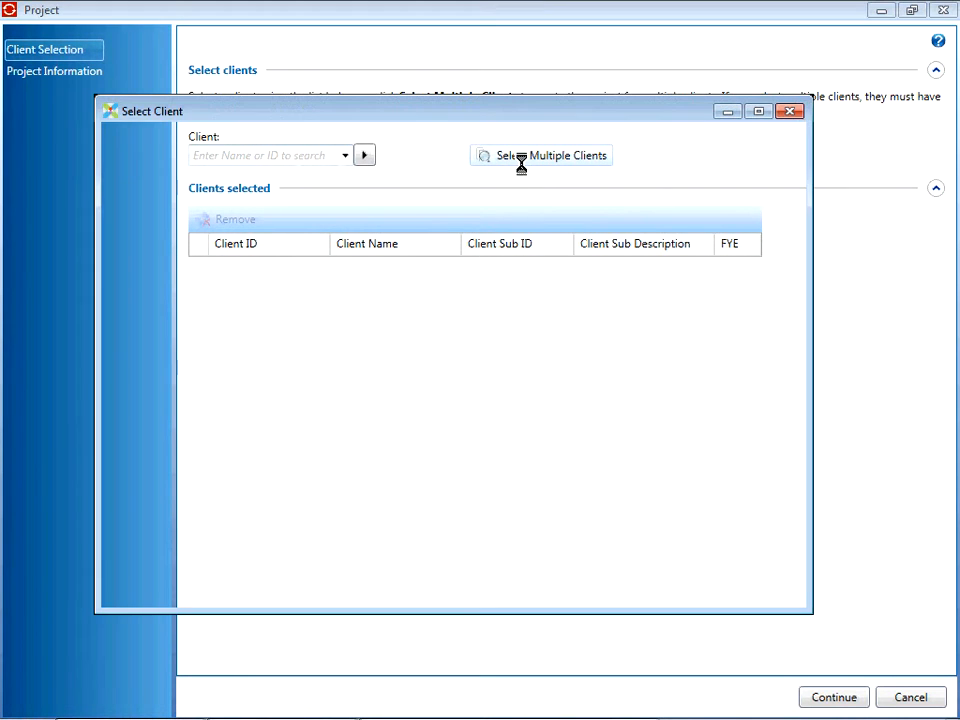
click(548, 156)
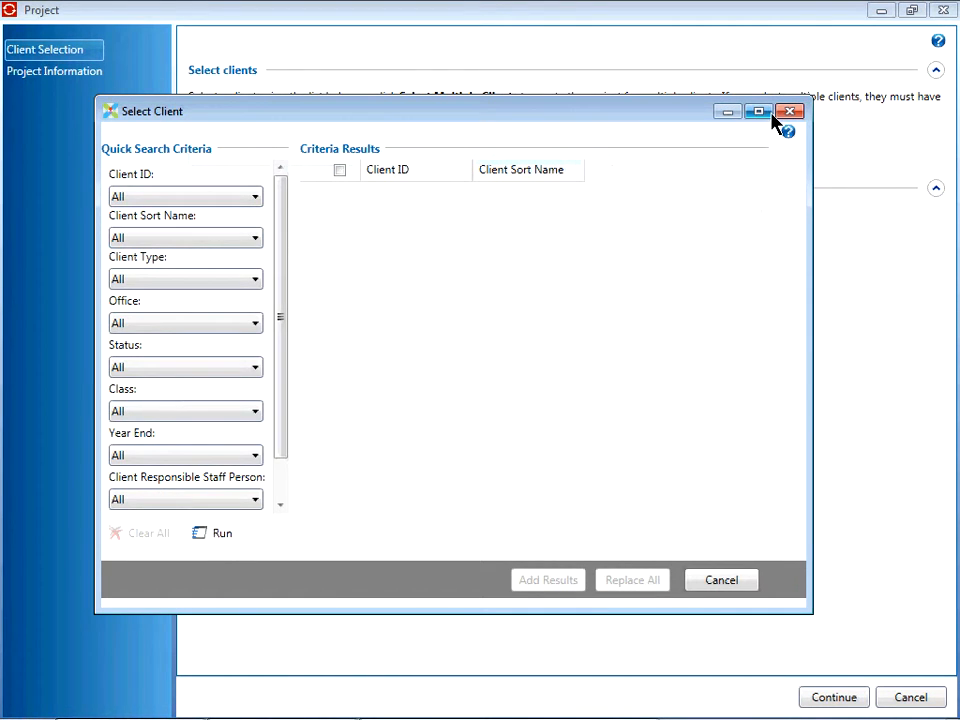
click(756, 112)
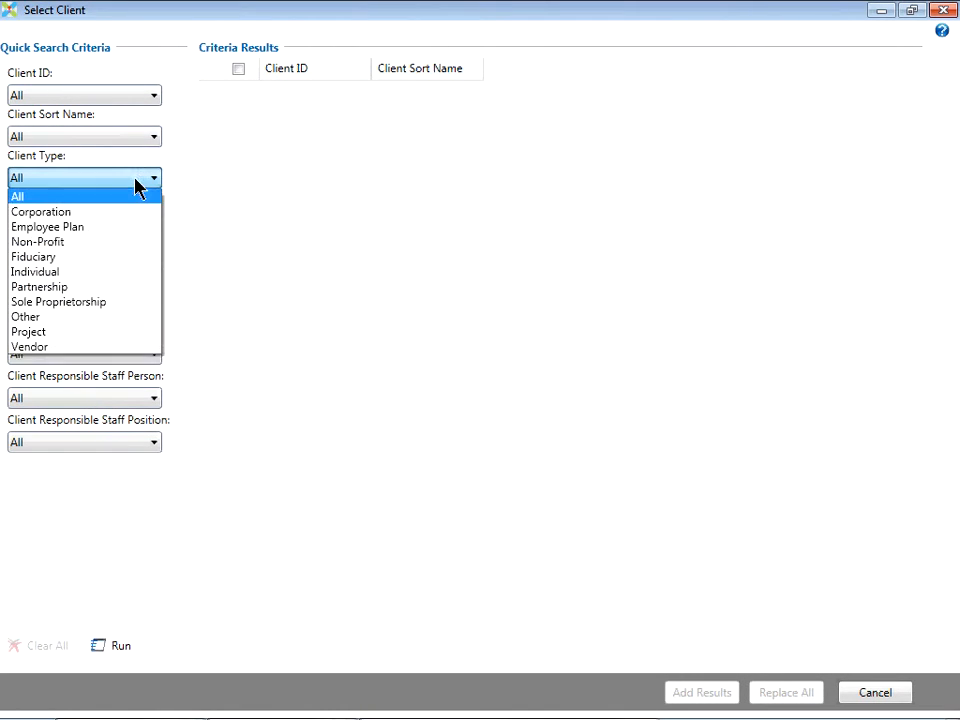
click(36, 272)
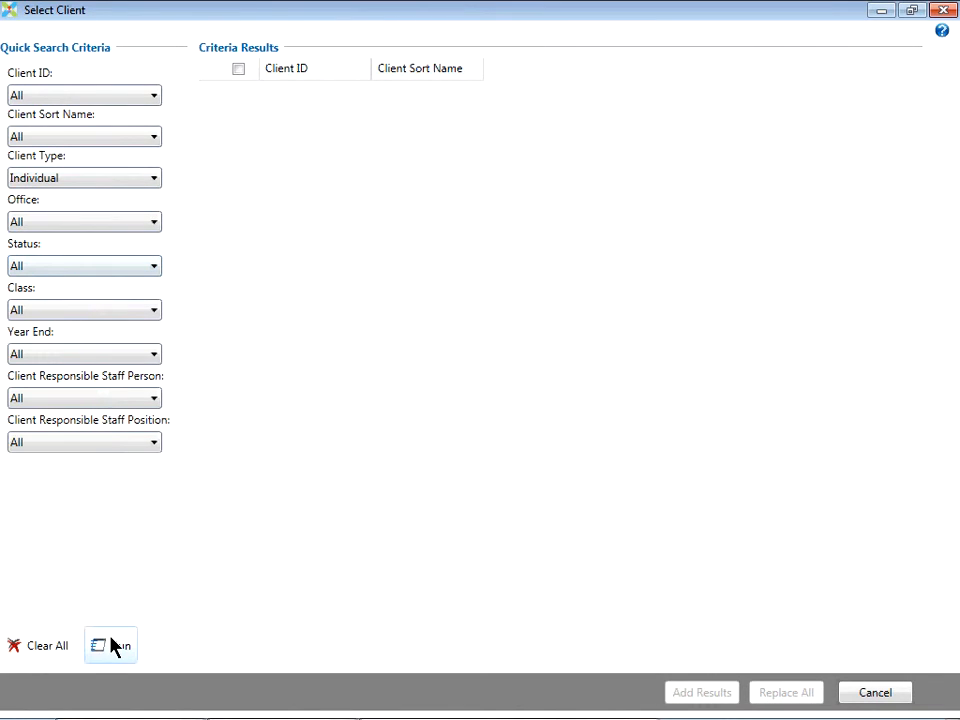
click(110, 644)
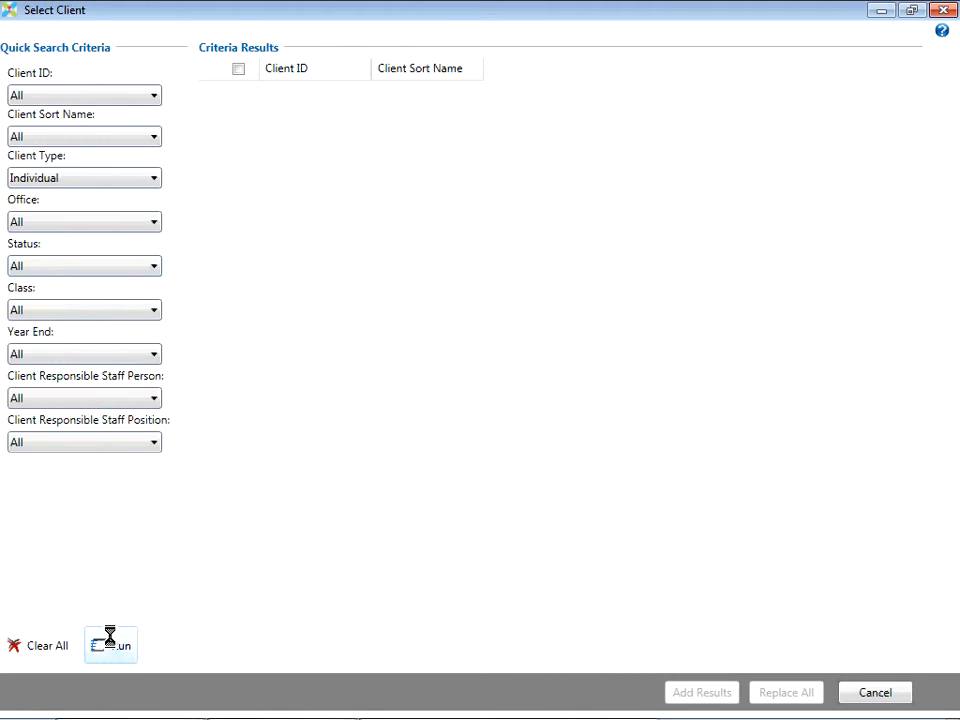
click(110, 644)
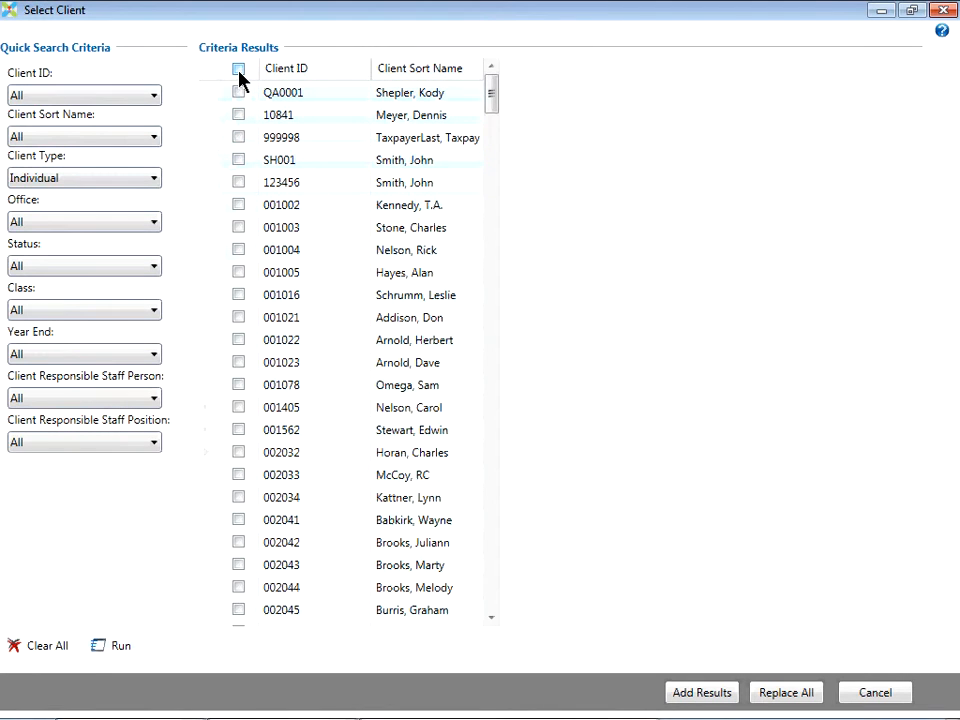
- Select every Individual client in the results and add them to the project
click(238, 68)
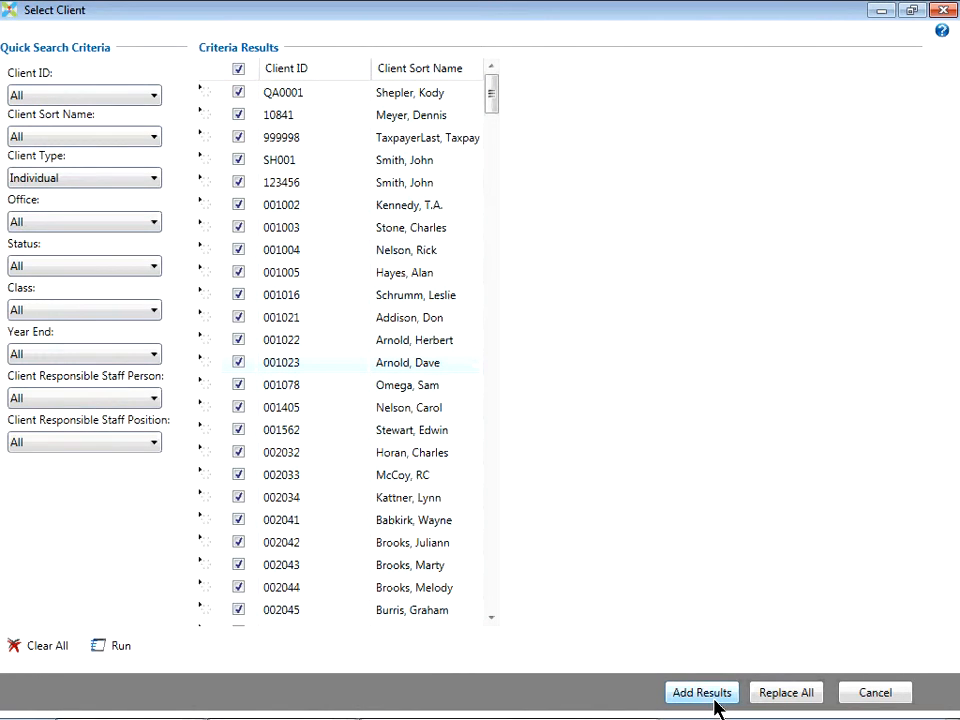
click(700, 692)
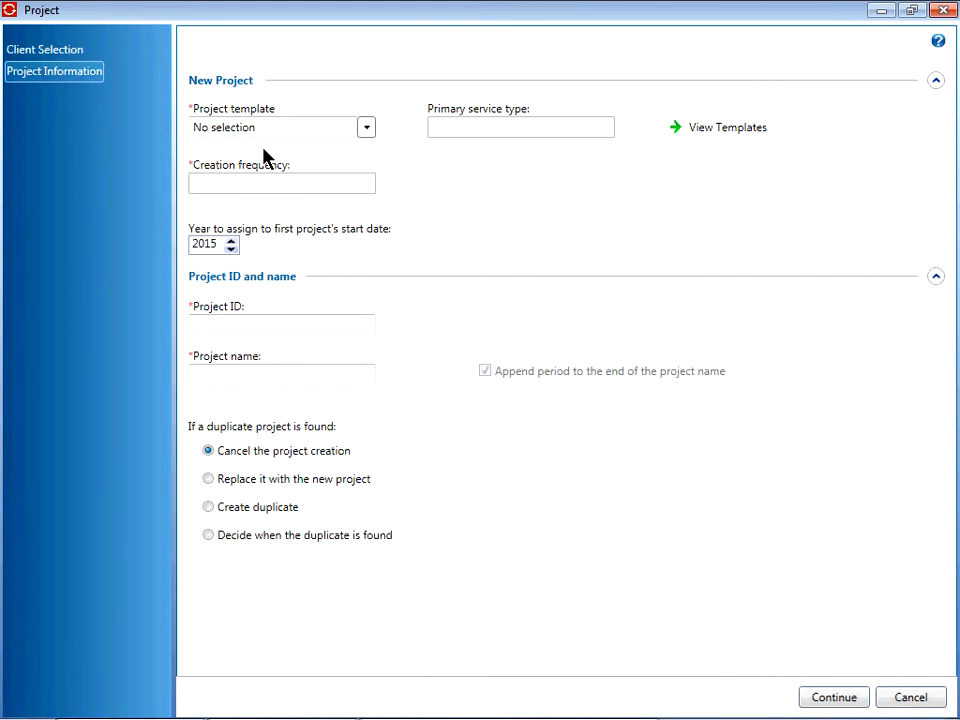
- Choose the 1040 Individual Income Tax Return template, auto-filling Tax Services and annual frequency
click(270, 128)
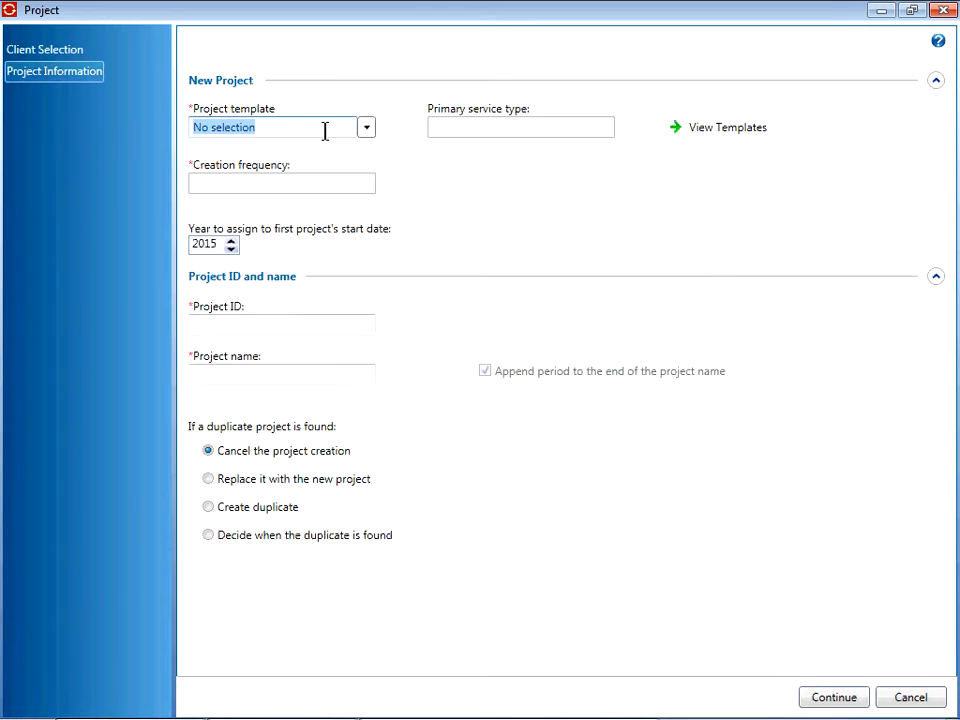
text(1)
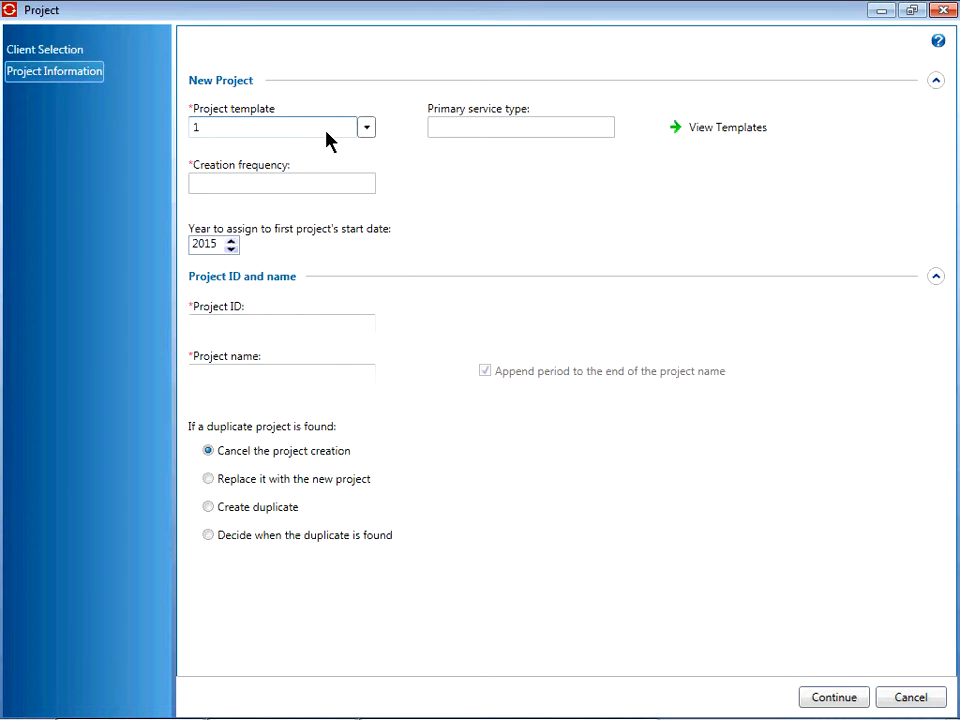
text(1040)
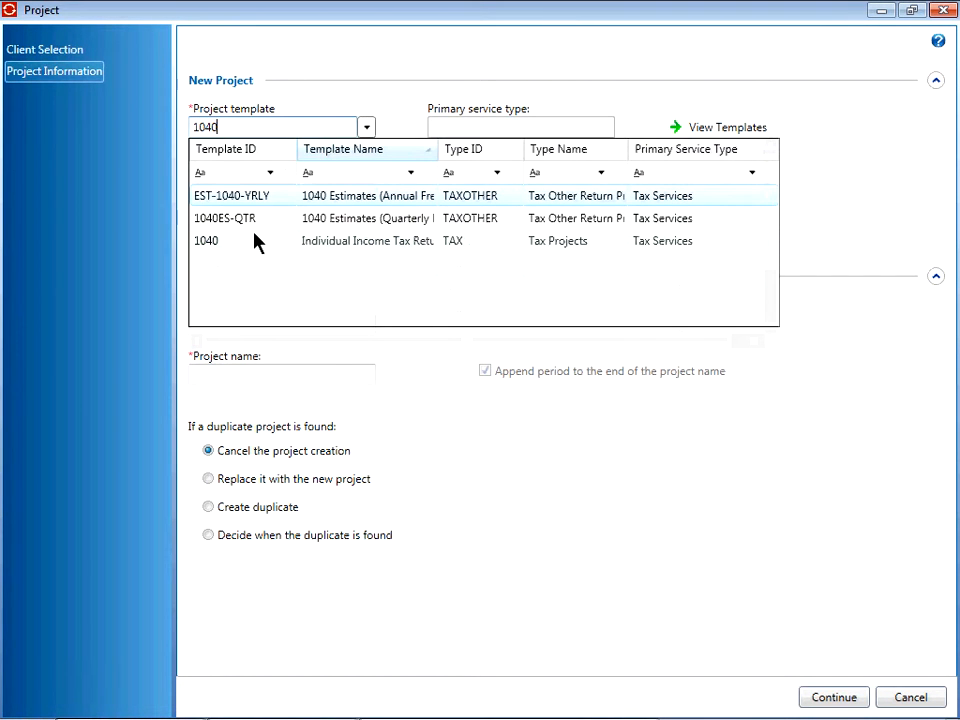
click(204, 240)
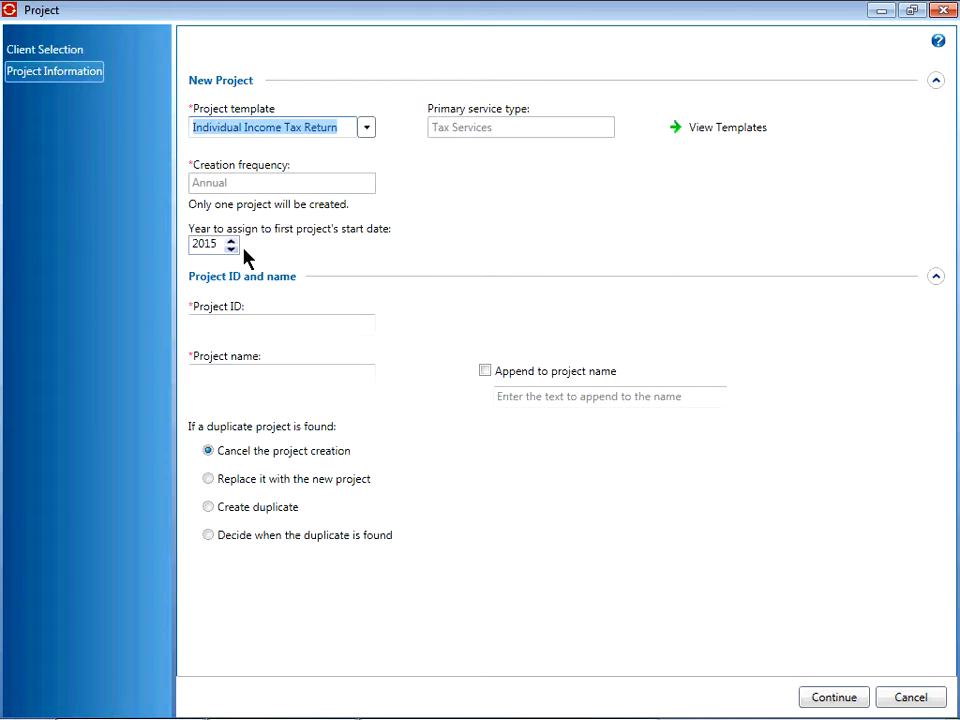
- Set the project ID and name to 2014-1040 and choose to decide on duplicates when found
click(280, 324)
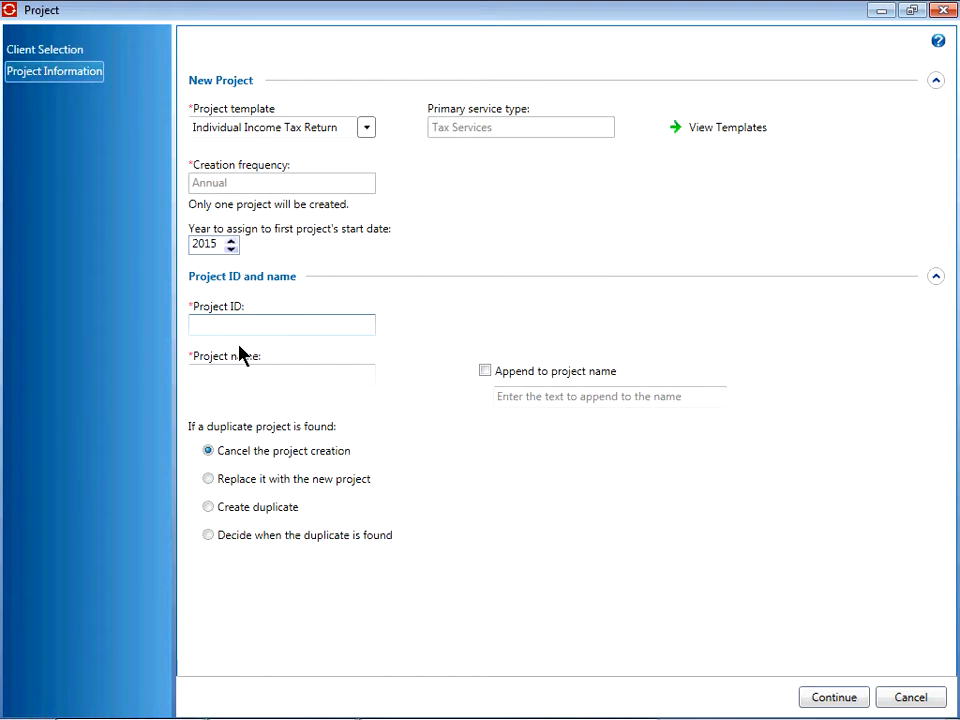
text(2014-)
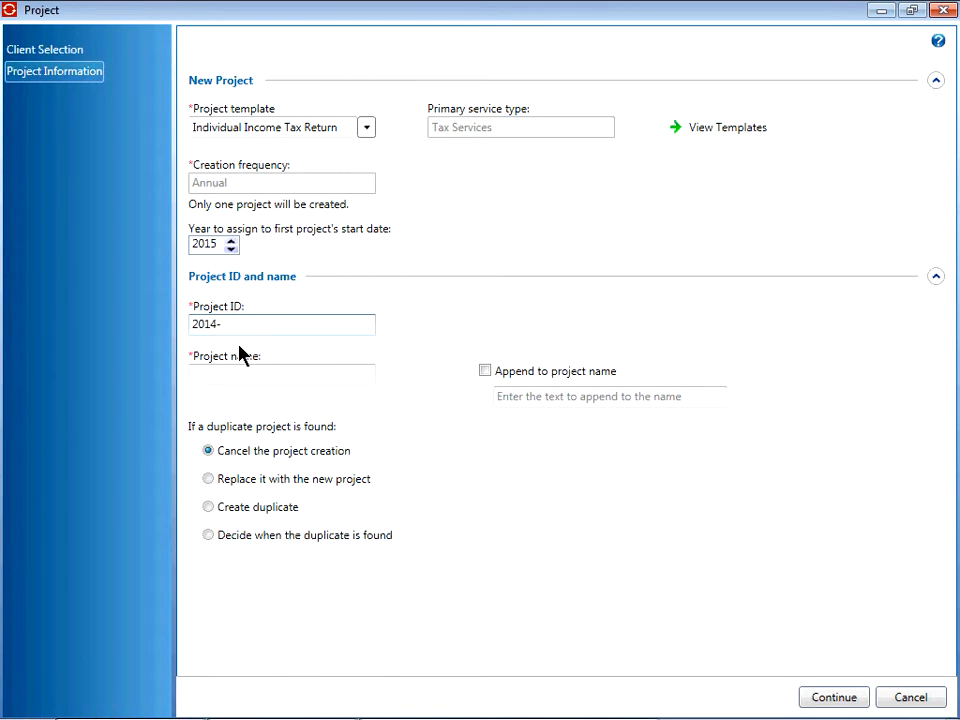
text(1040)
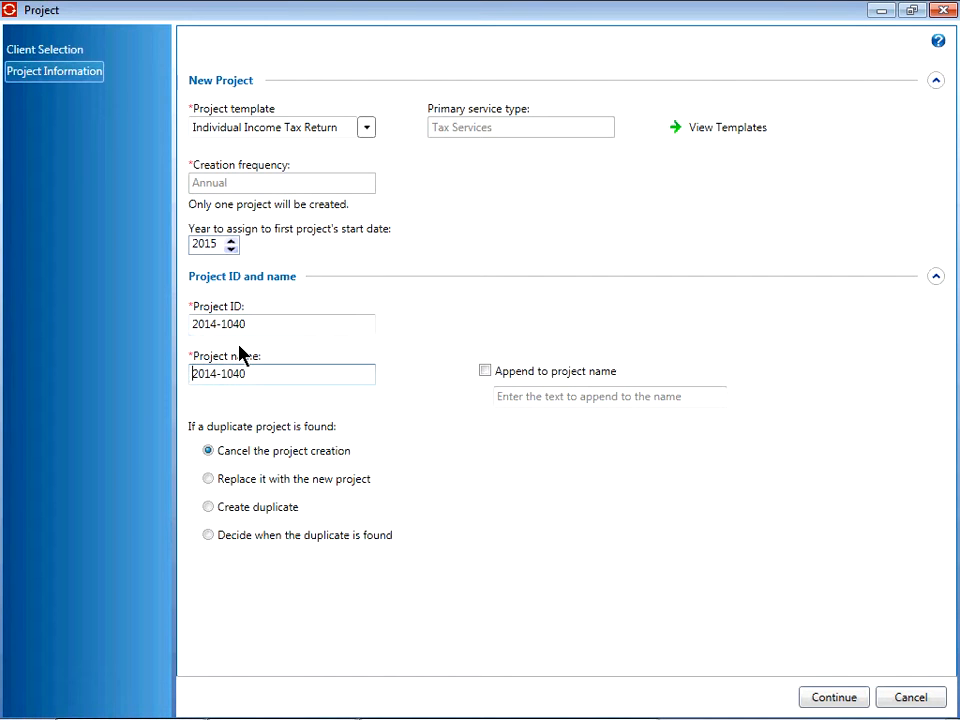
mouse_move(258, 408)
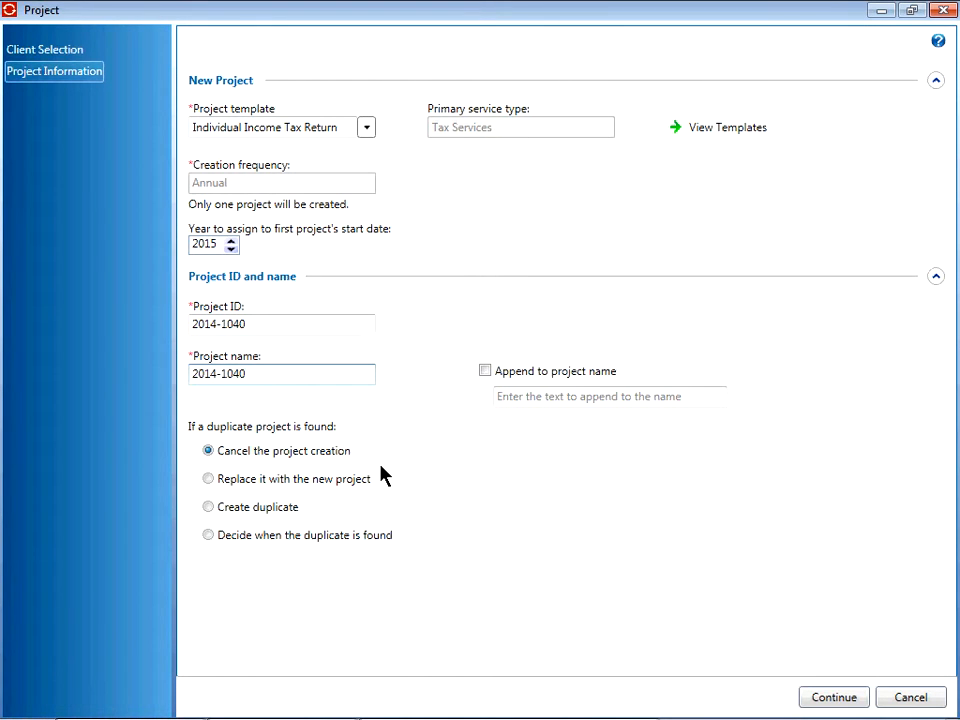
mouse_move(388, 492)
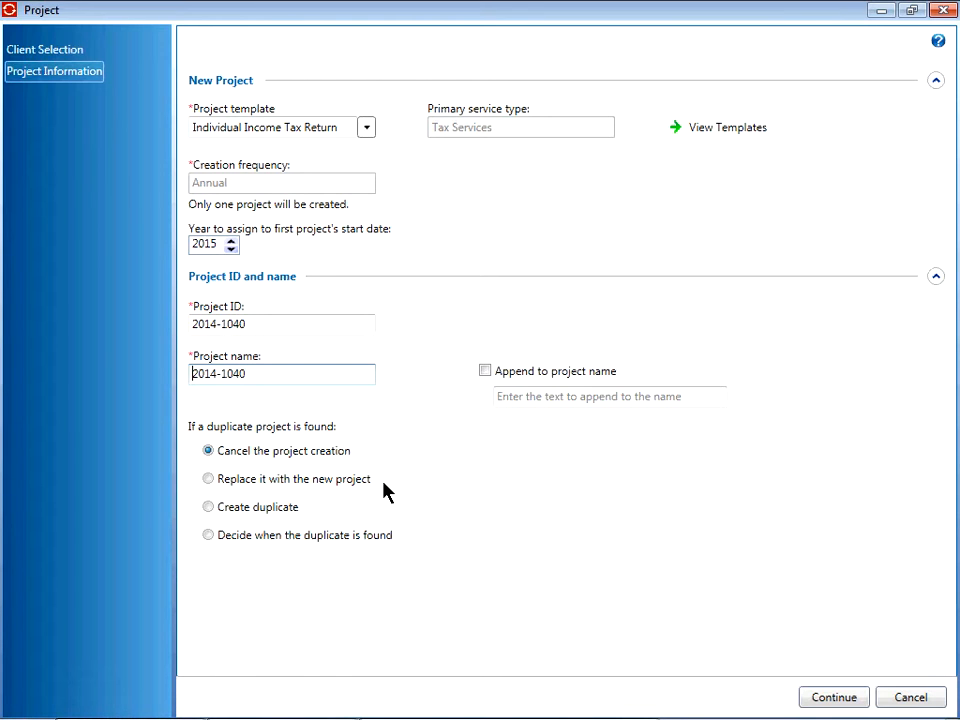
mouse_move(350, 522)
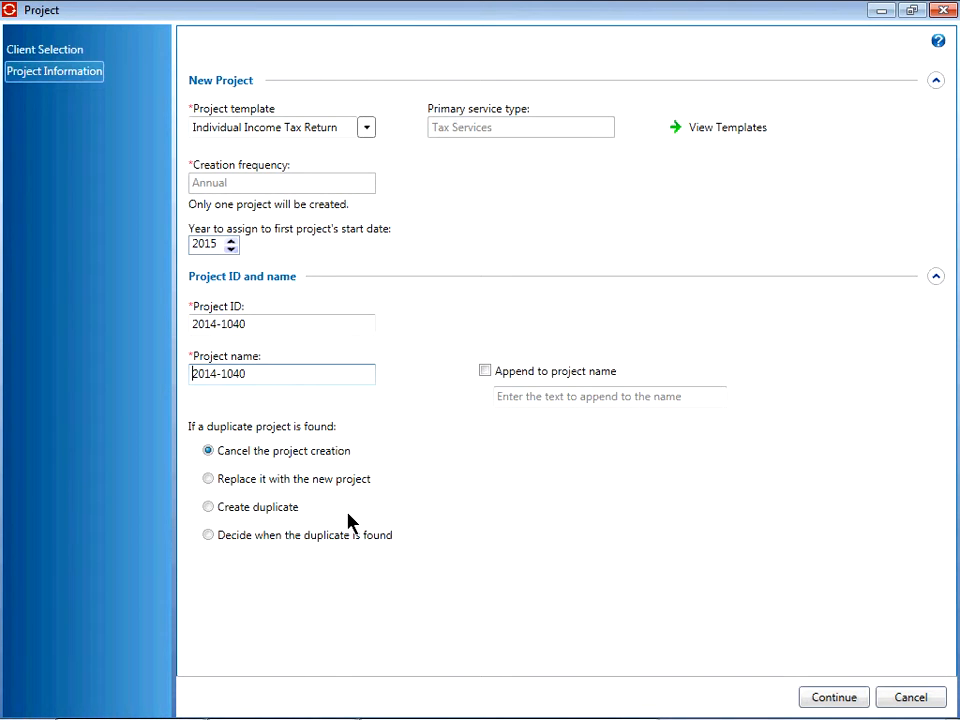
click(208, 536)
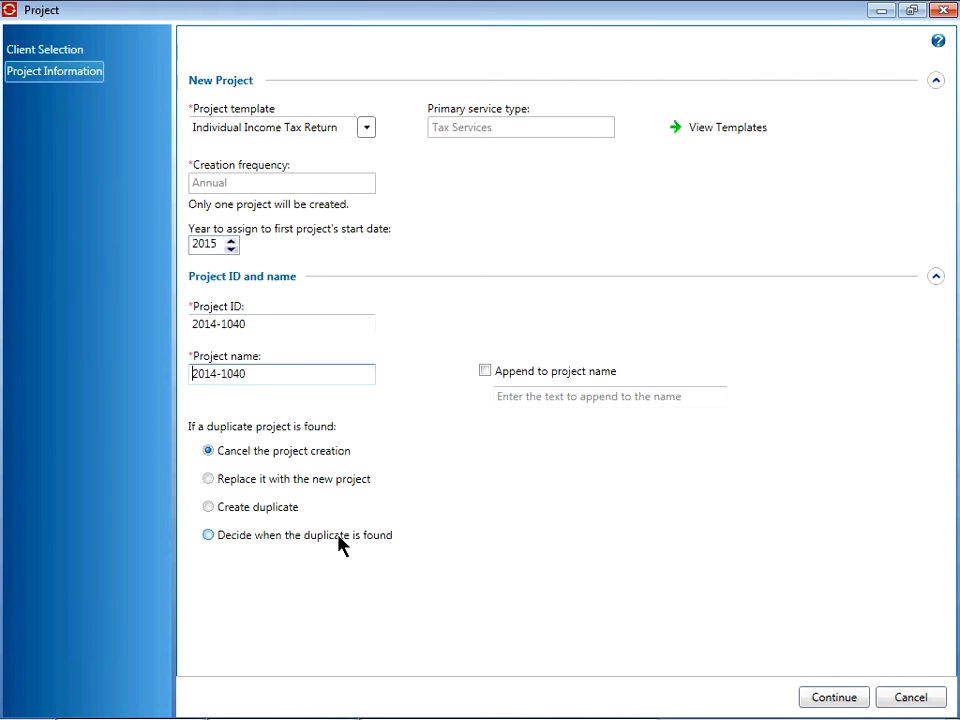
click(208, 536)
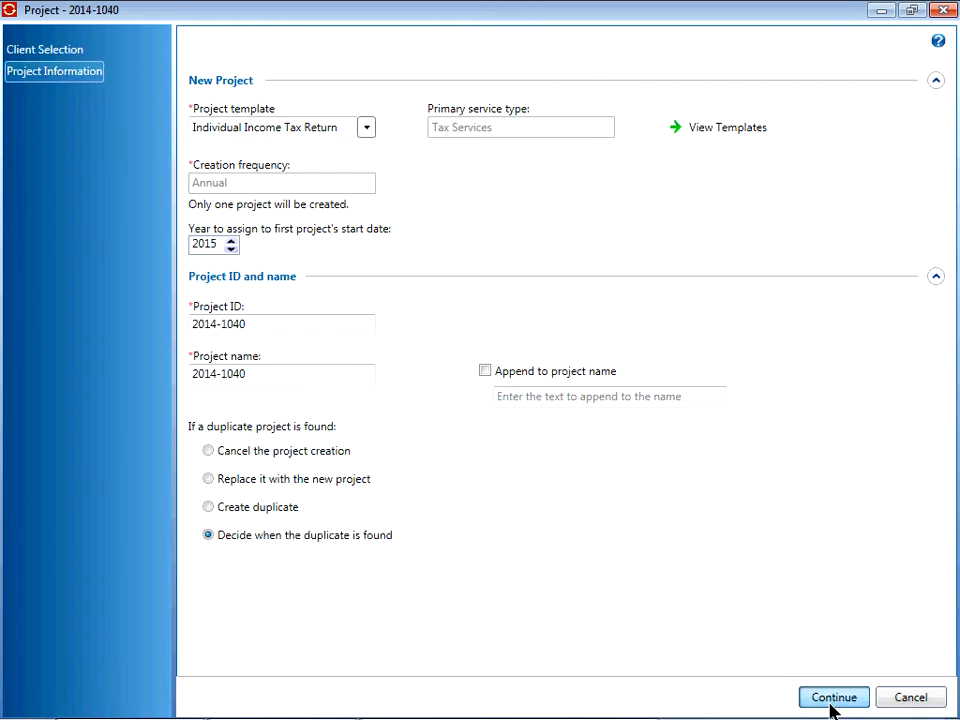
- Accept the calculated project dates and confirm the 1040-I, 540-I and 4868-I form due dates of 04/15/2015
click(832, 696)
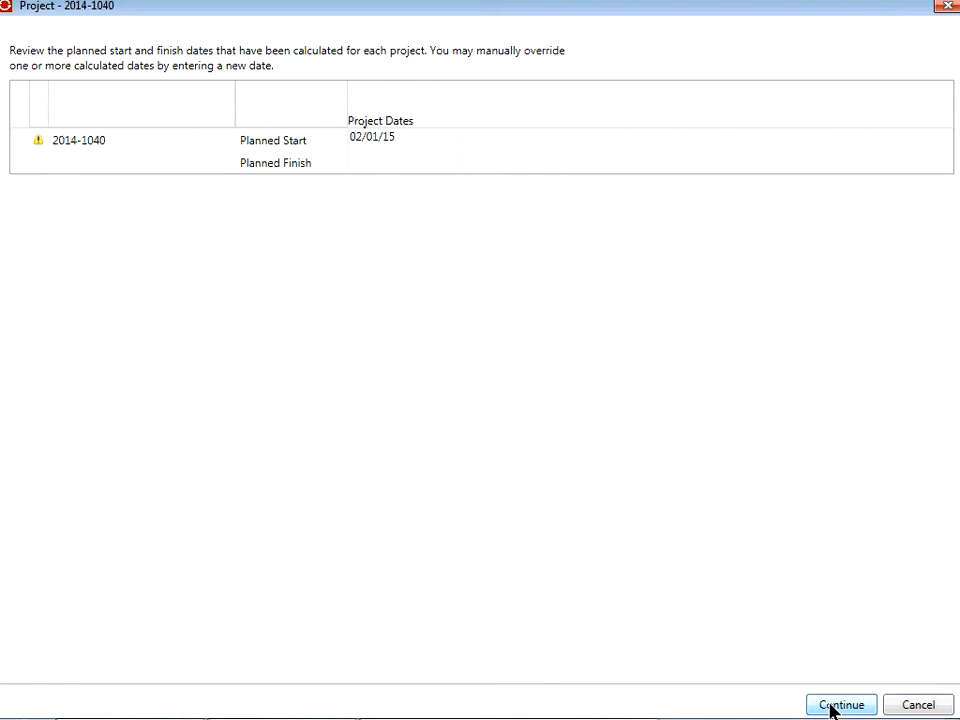
click(840, 704)
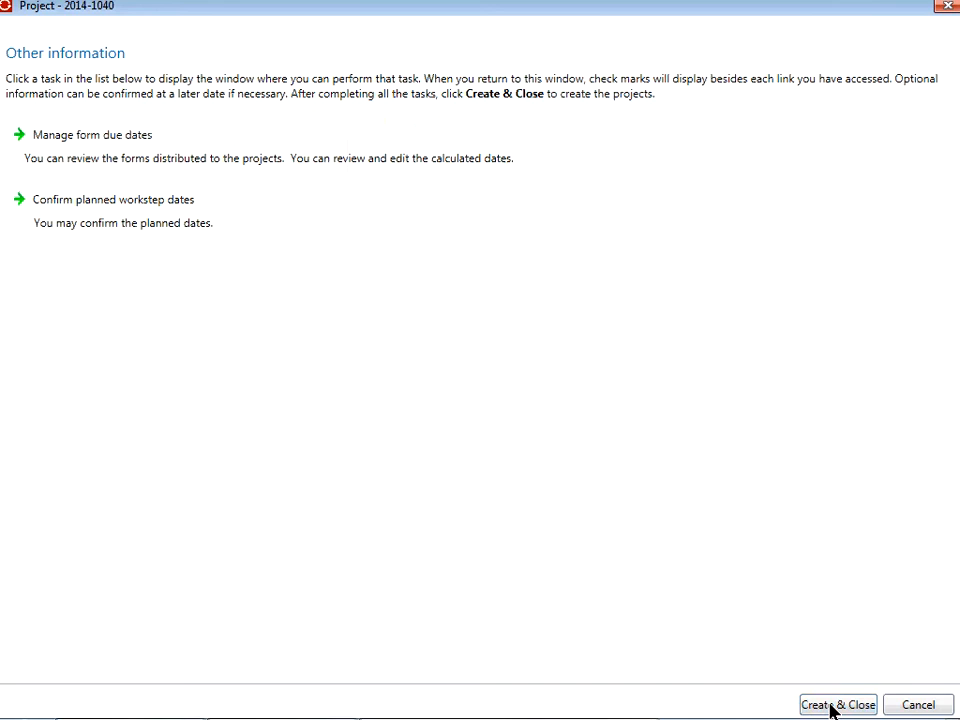
mouse_move(228, 252)
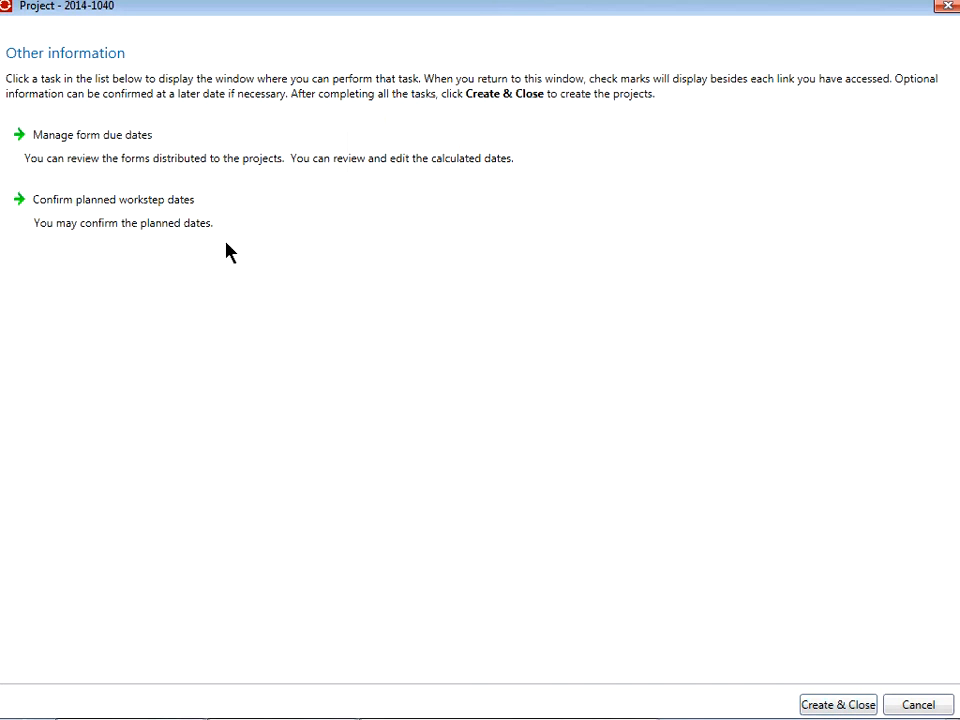
click(92, 134)
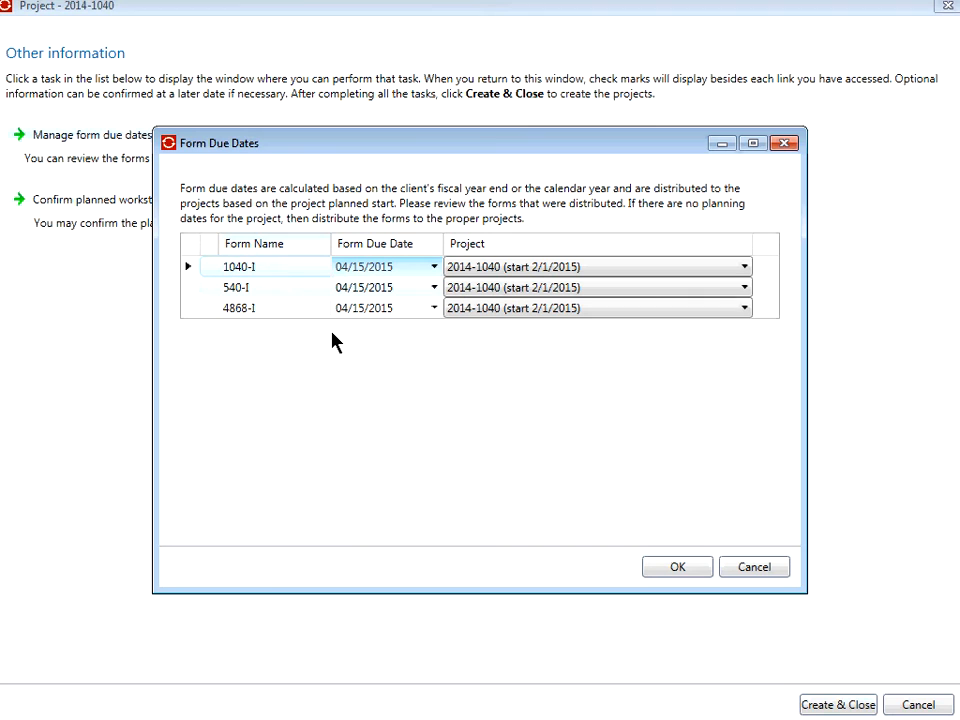
mouse_move(508, 426)
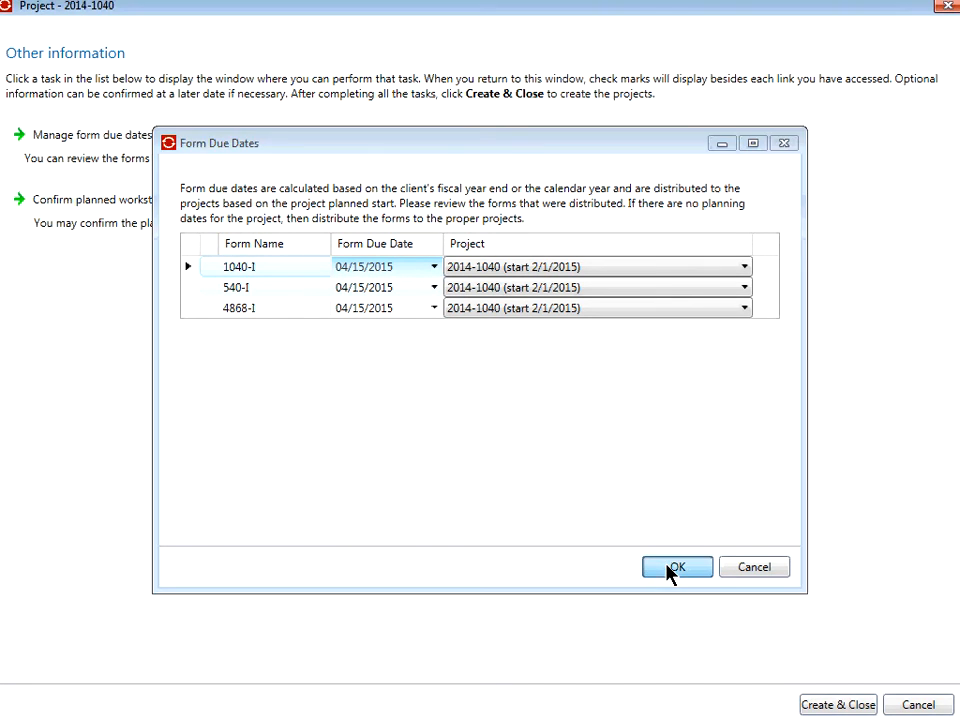
click(676, 568)
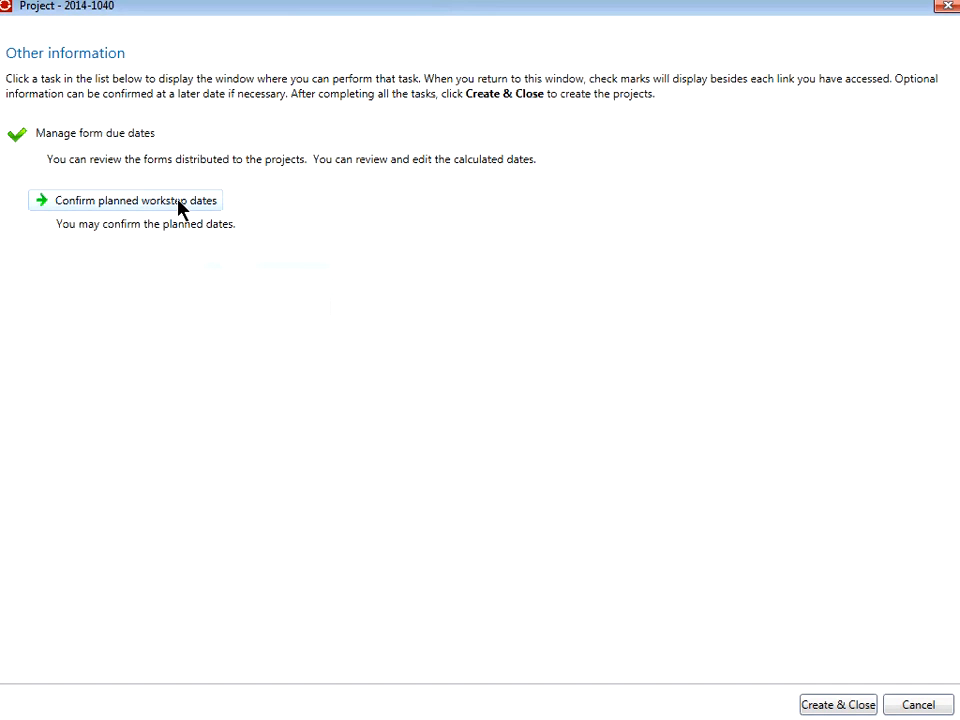
- Confirm the planned workstep dates and create the 2014-1040 project for all 334 clients
click(132, 200)
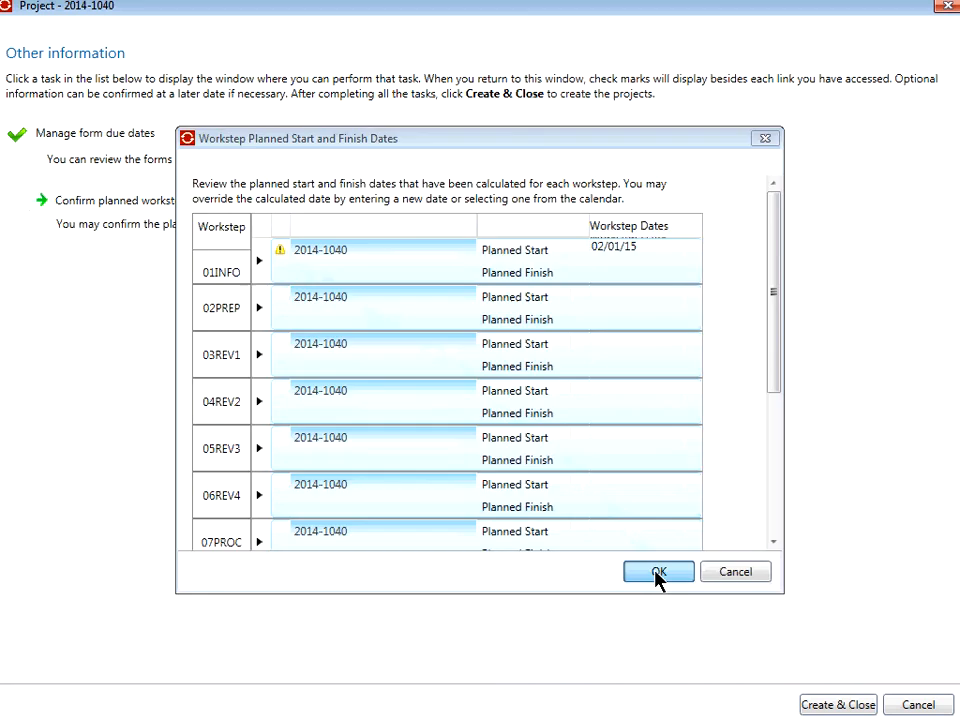
click(658, 572)
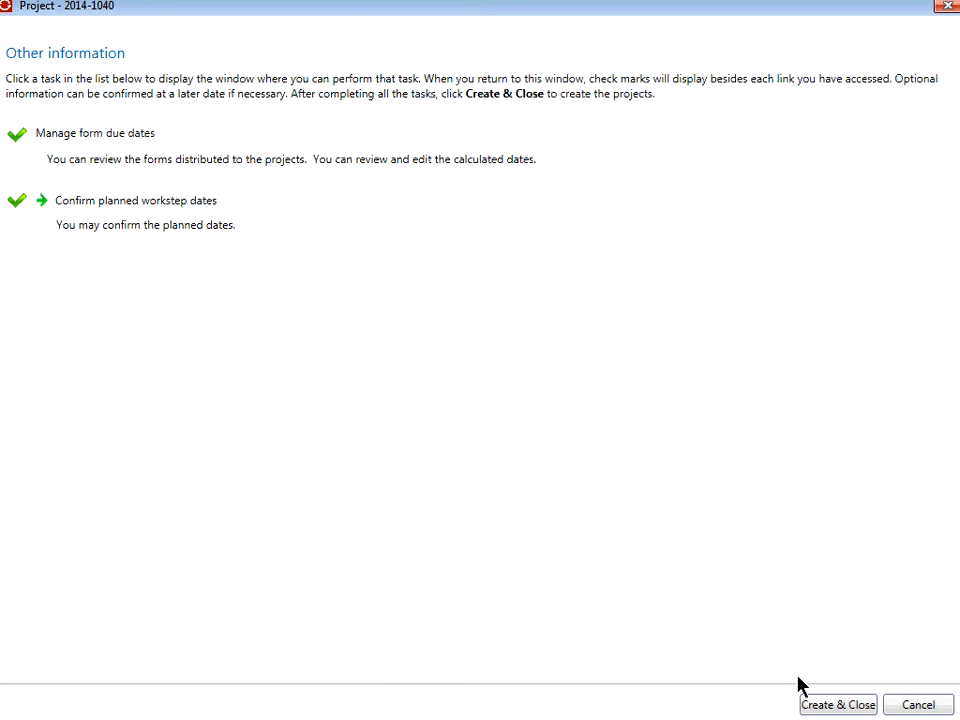
click(836, 704)
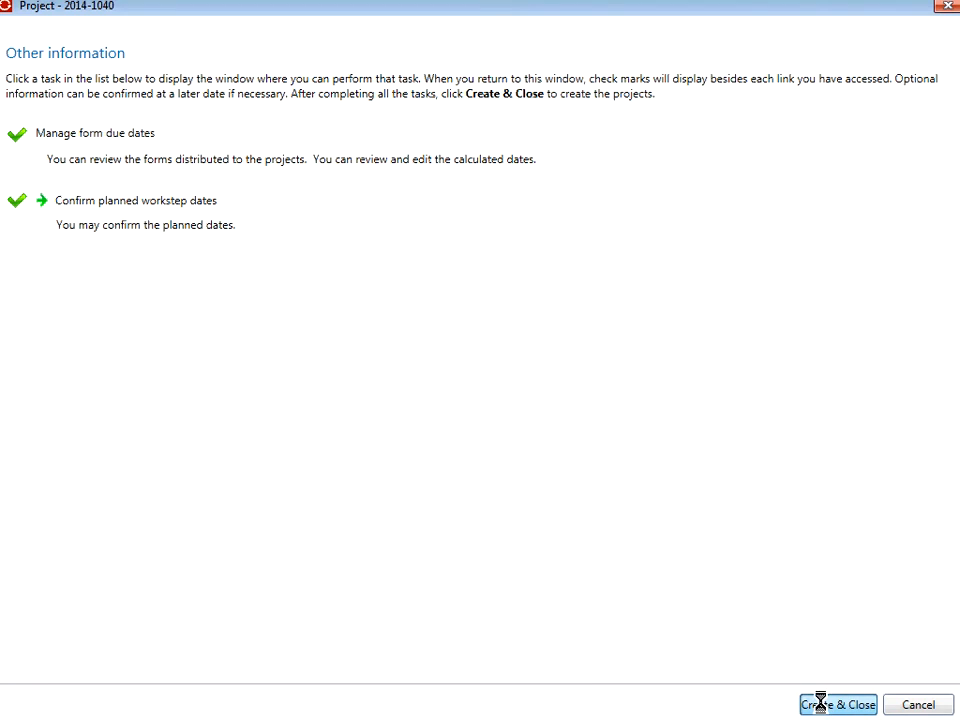
click(836, 704)
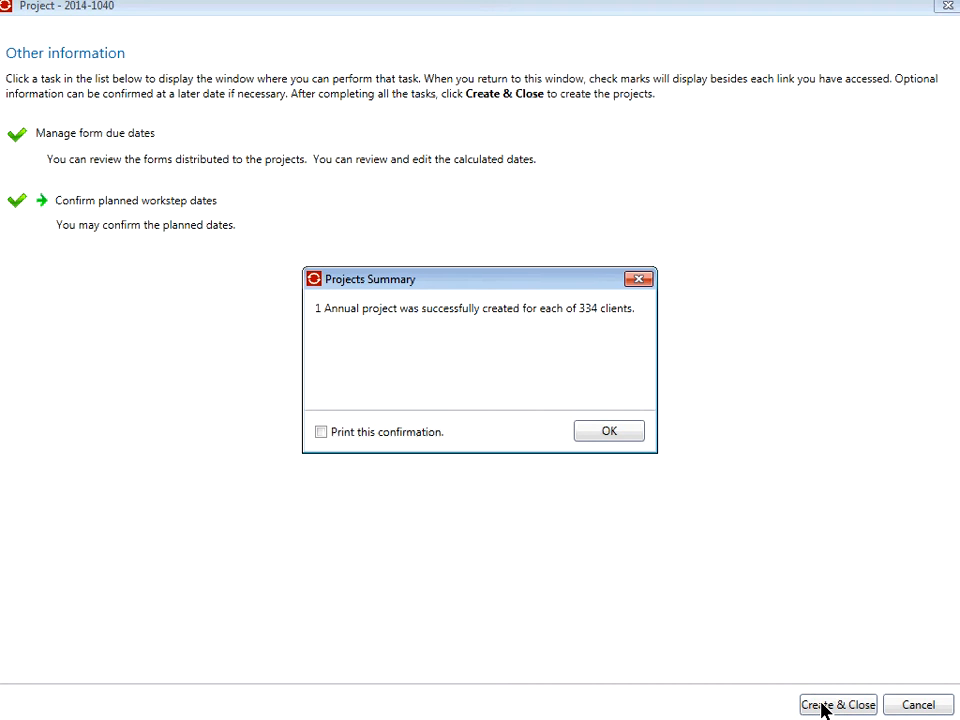